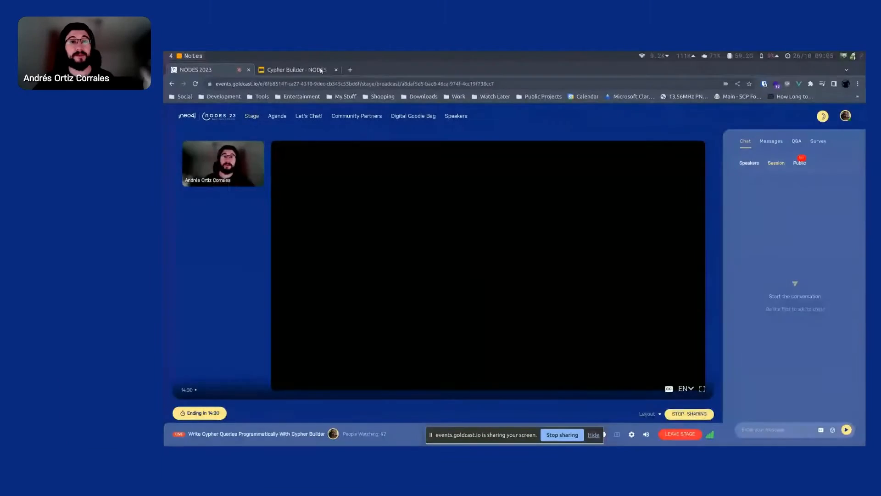
Switch from the Goldcast stage to the Cypher Builder slide deck browser tab.
{"action": "left_click", "coordinate": [296, 69]}
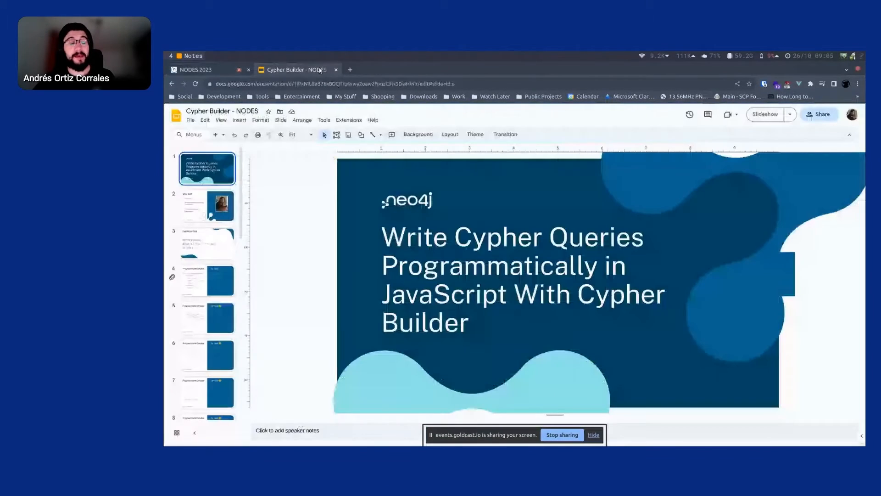
{"action": "left_click", "coordinate": [764, 114]}
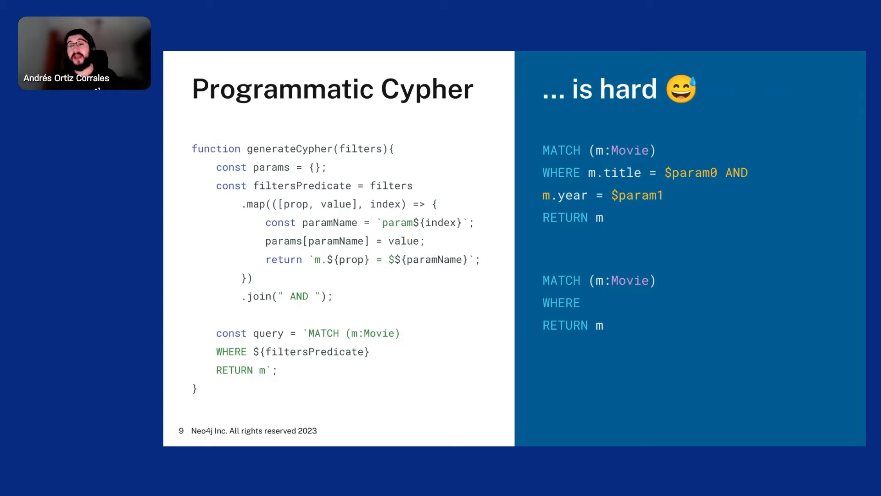
Advance to slide 11, Programmatic Cypher code beside a query injection example.
{"action": "key", "text": "Right"}
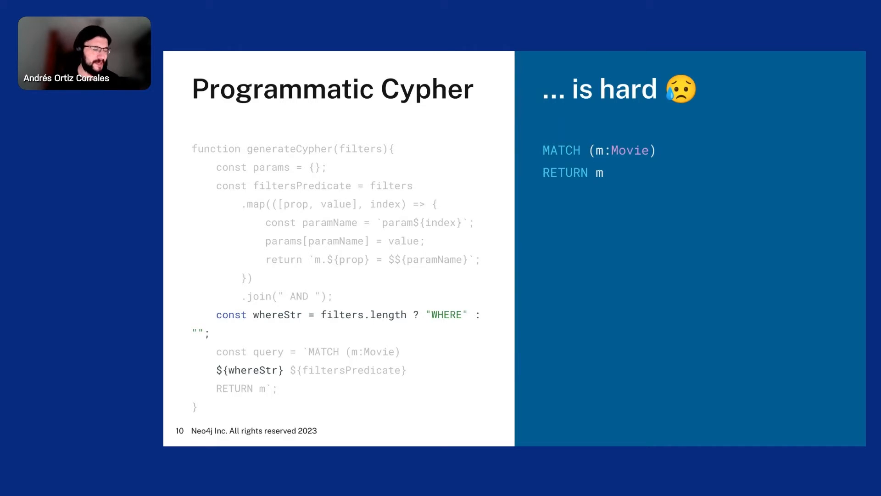
{"action": "key", "text": "Right"}
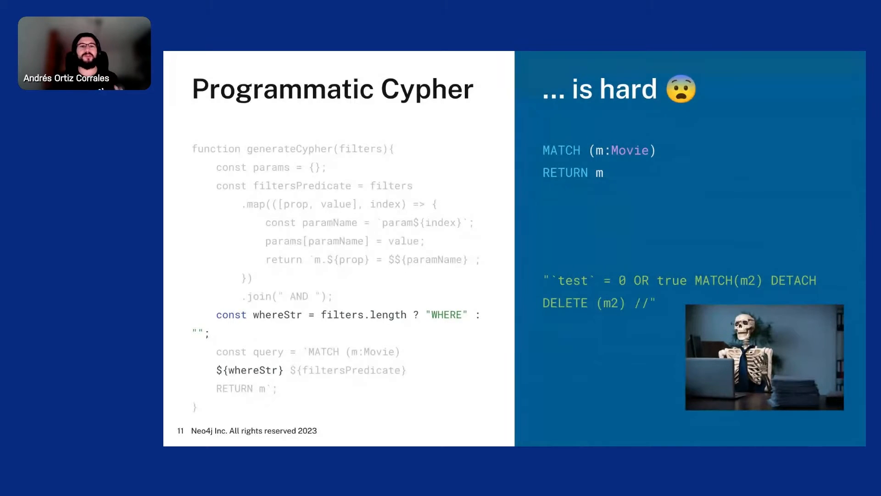
Advance to slide 12, 'There must a better way' heading.
{"action": "key", "text": "Right"}
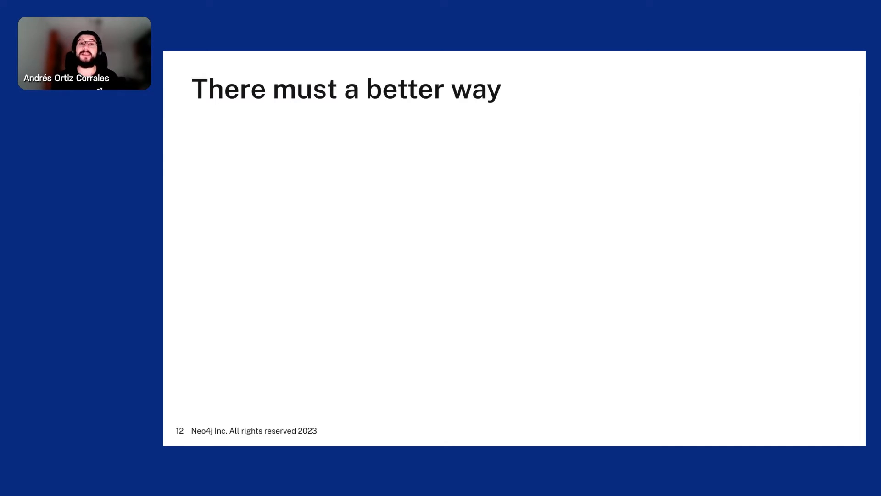
Advance to slide 13 with the npm install cypher-builder command and import line.
{"action": "key", "text": "right"}
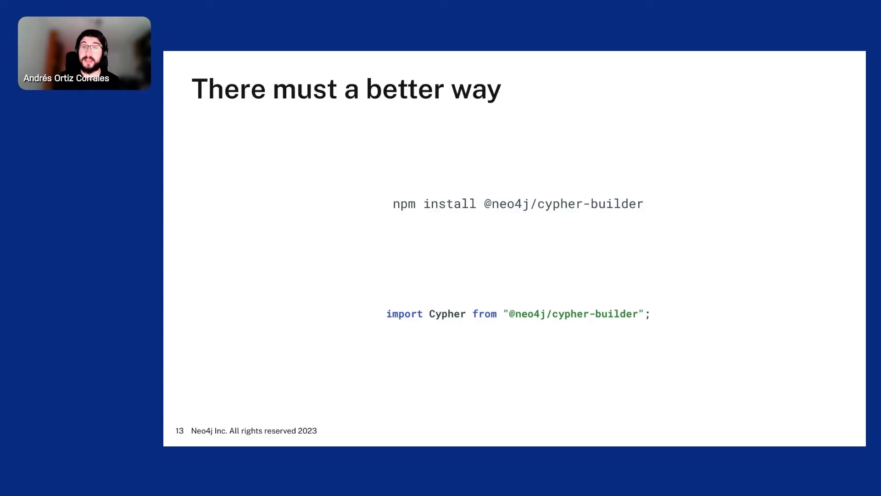